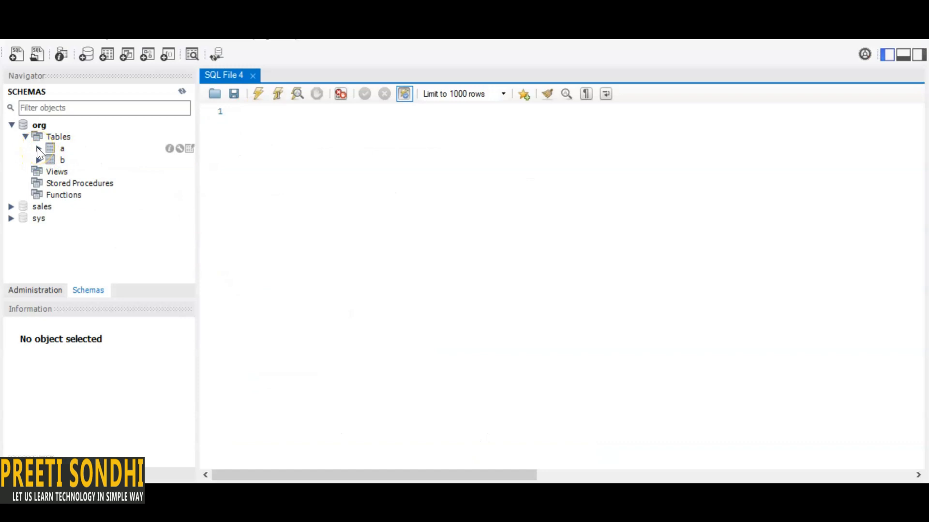
- Expand table a and select its rows with Limit 1000
click(48, 148)
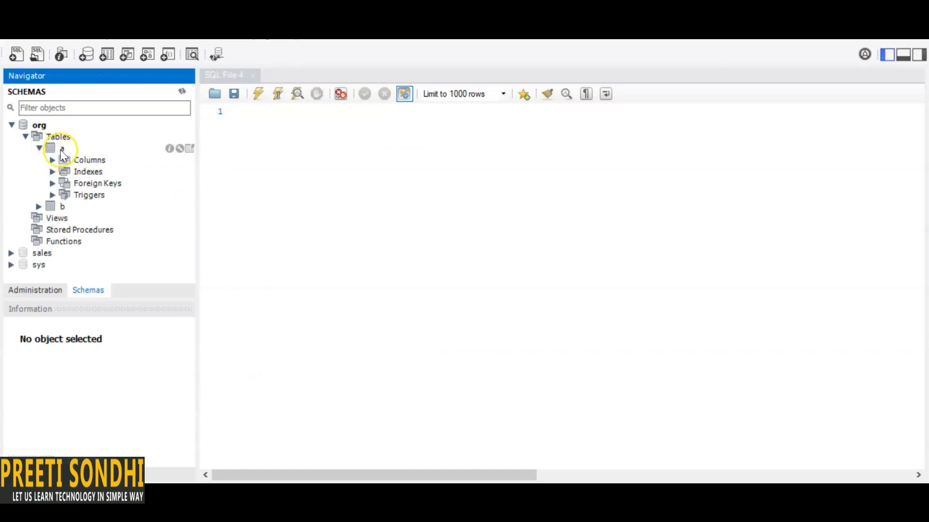
right_click(61, 148)
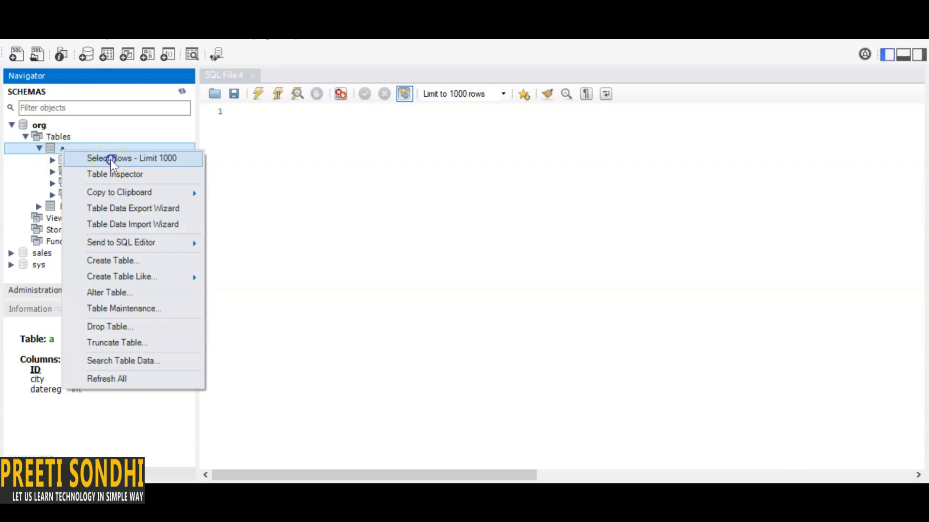
click(114, 158)
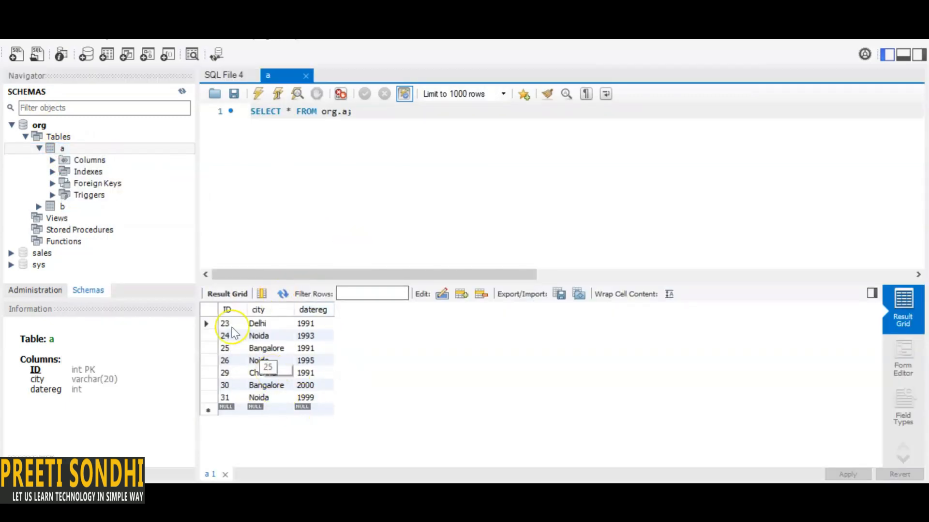
- Expand table b and select its rows, showing names, ages and salaries
click(39, 206)
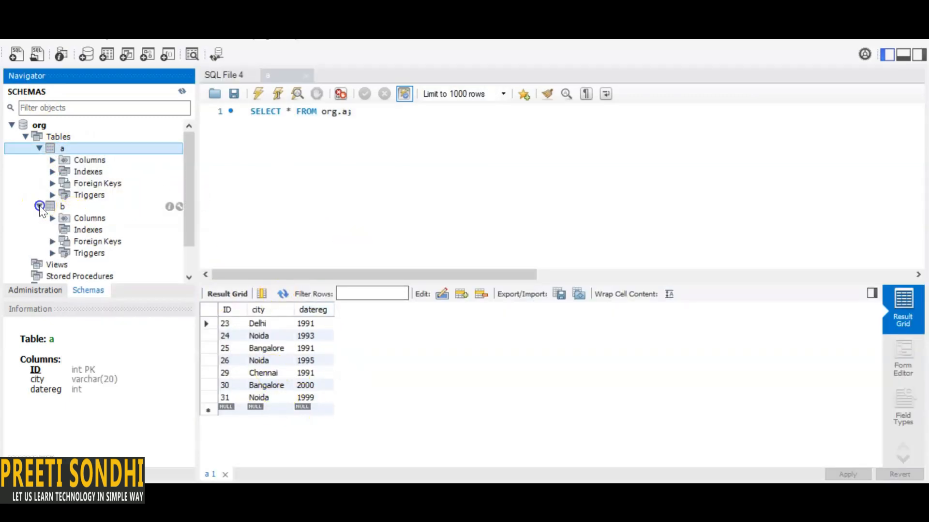
click(41, 206)
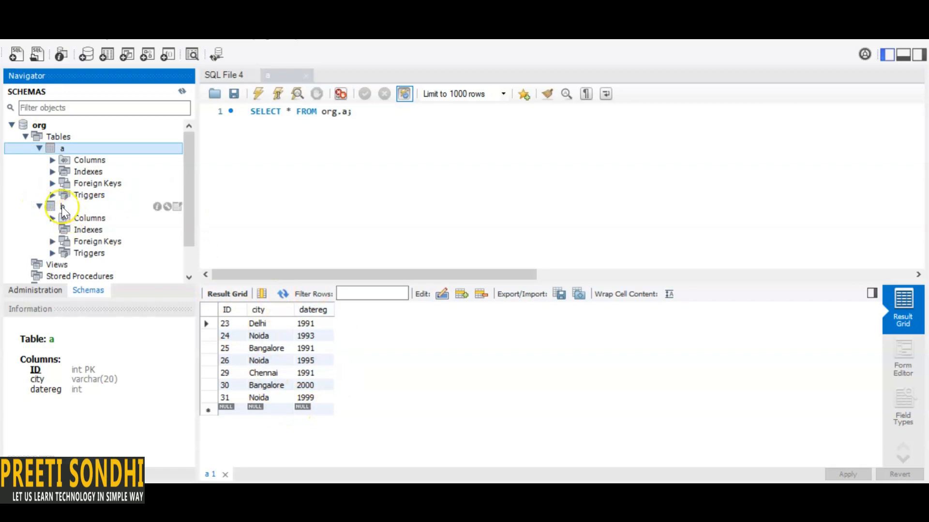
right_click(62, 206)
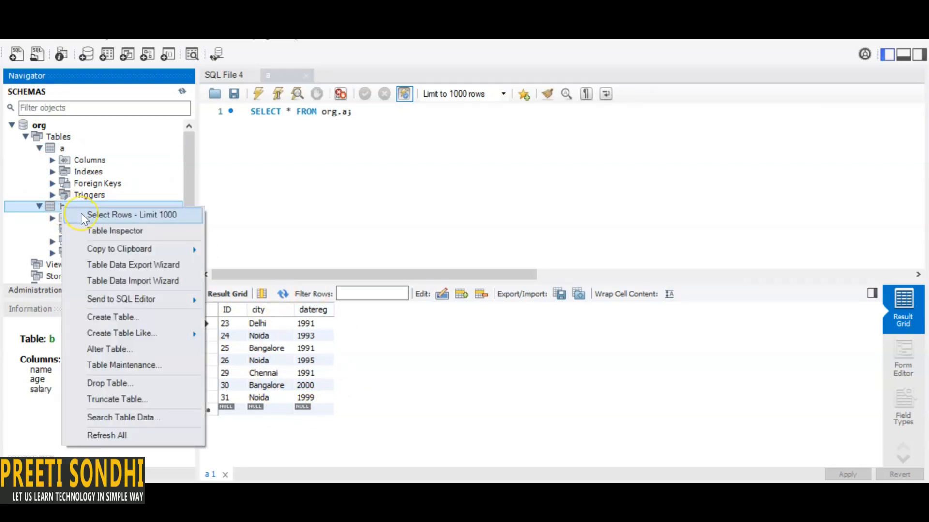
click(135, 215)
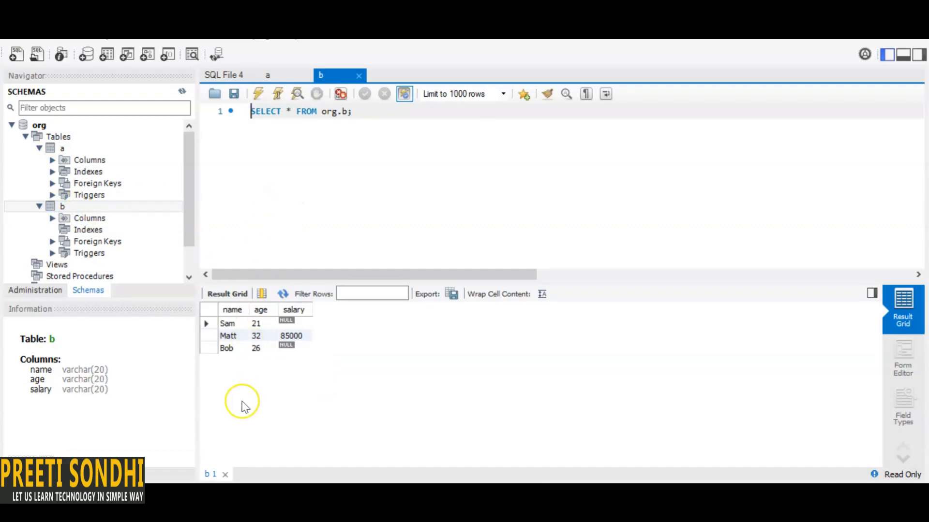
mouse_move(234, 71)
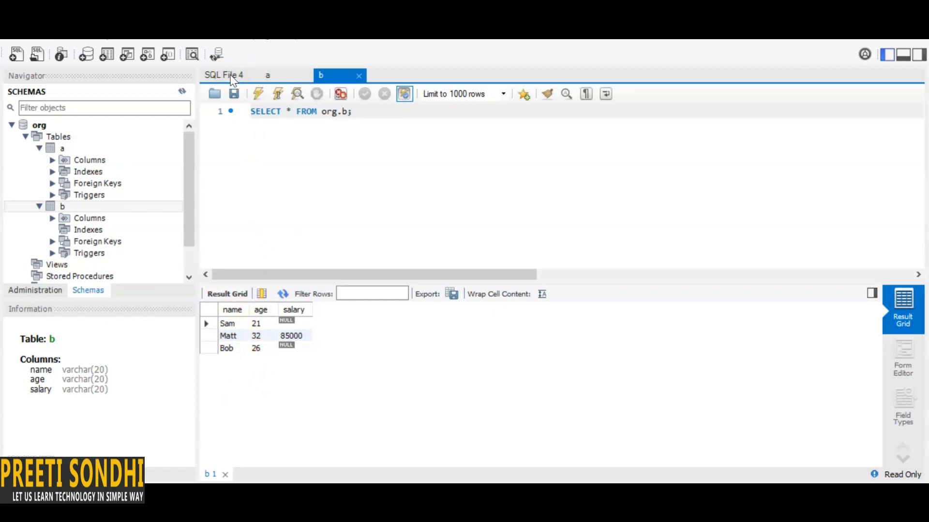
- Write SELECT count(*) from a,b in SQL File 4, rechecking the a and b result tabs
click(224, 75)
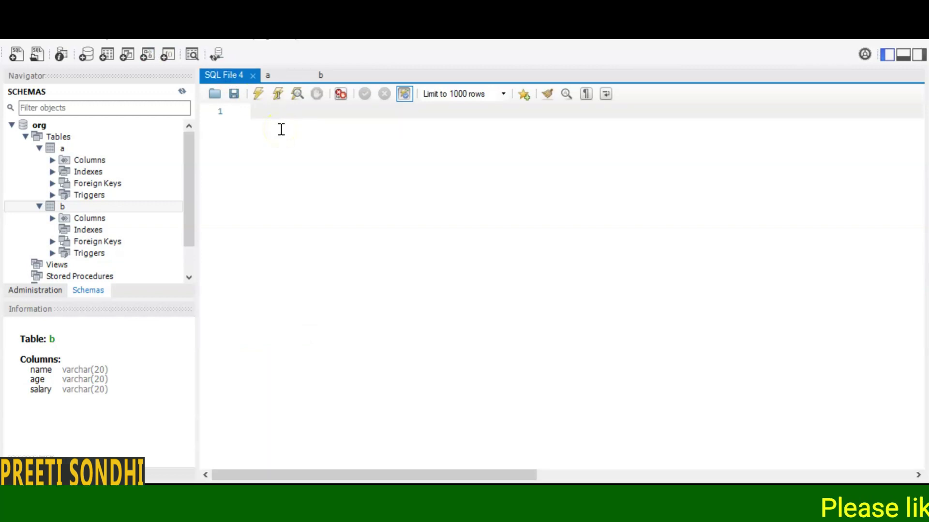
text(SELECT)
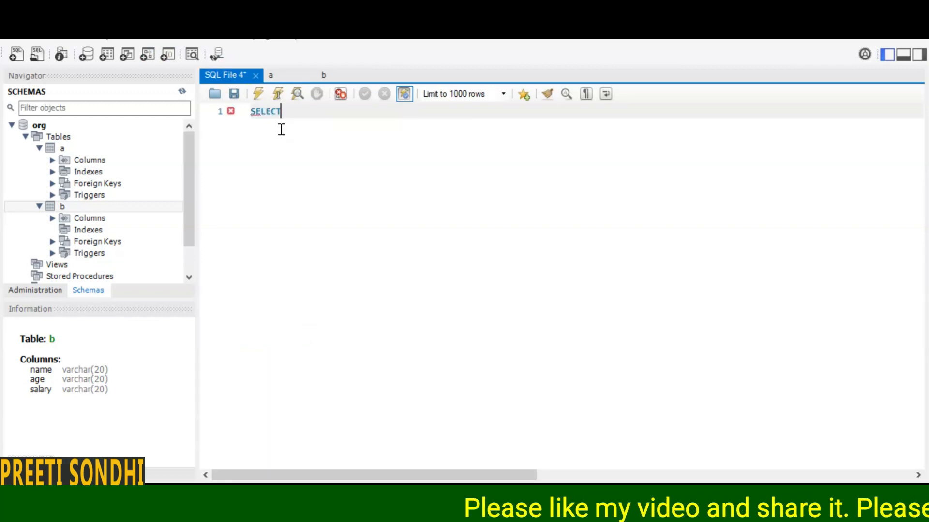
text(count)
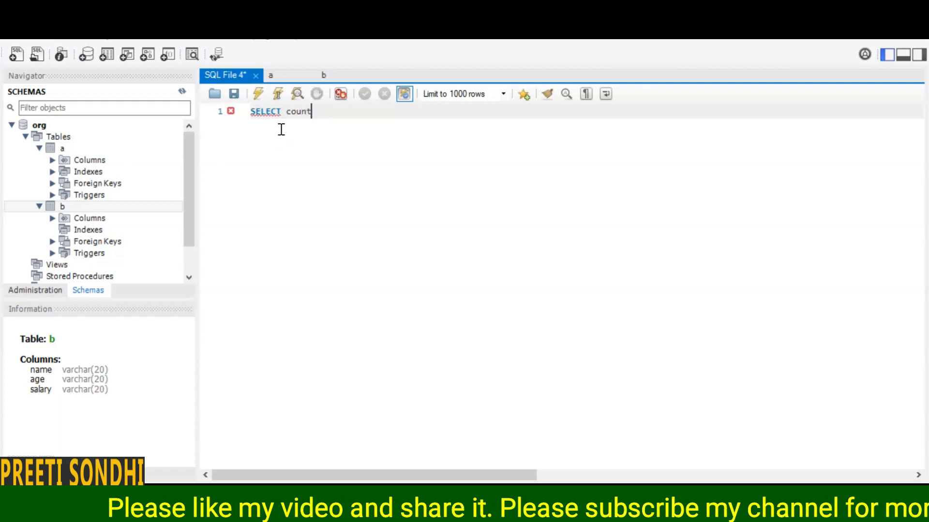
text((*)
text(fro)
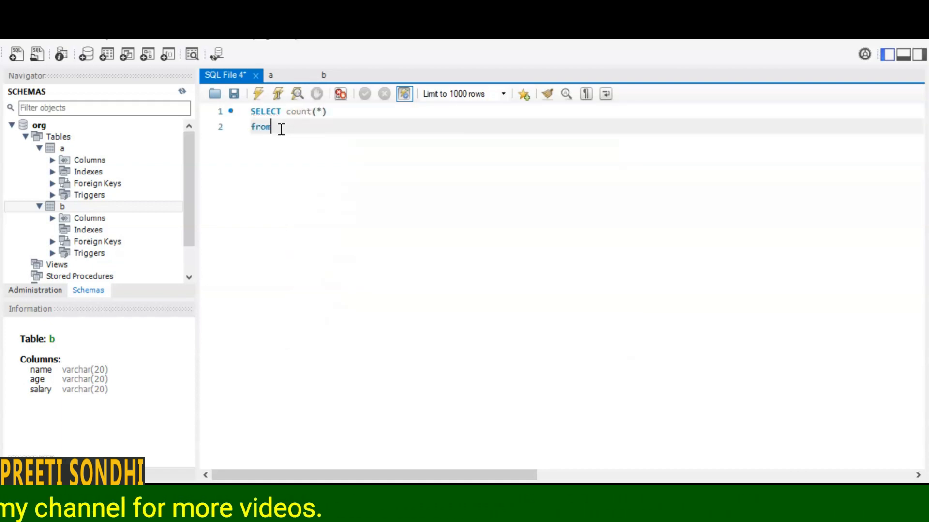
text(a,b)
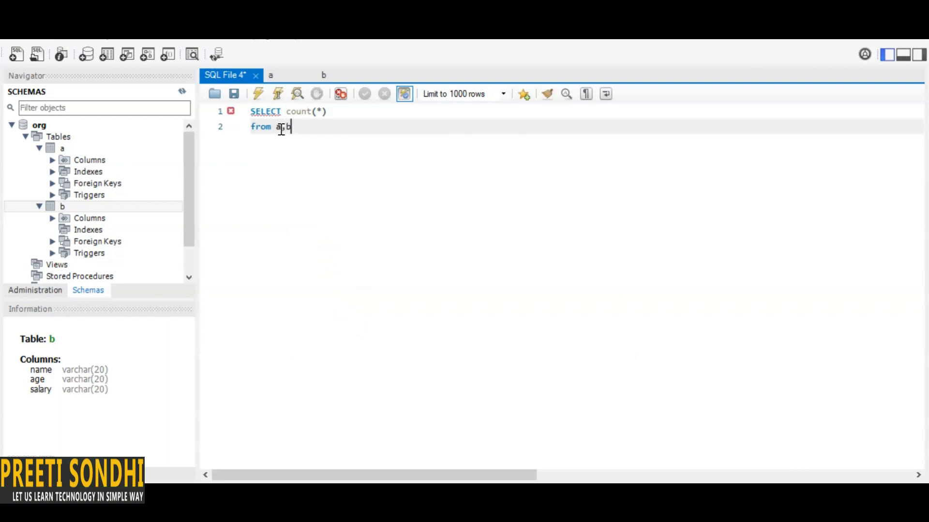
click(271, 75)
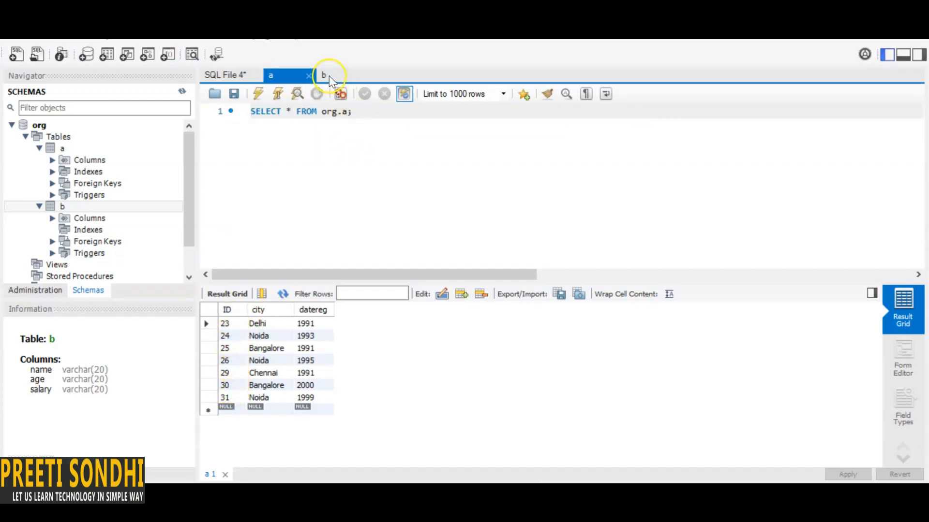
click(324, 75)
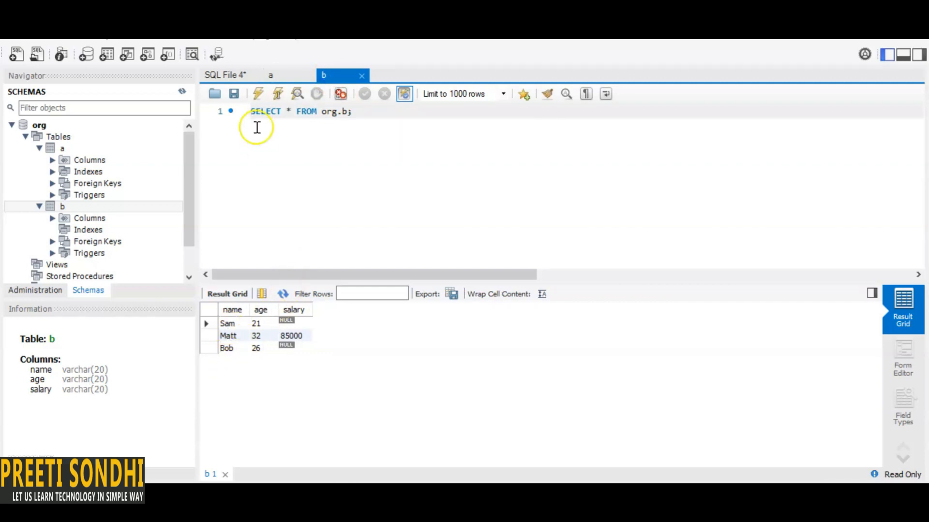
click(225, 75)
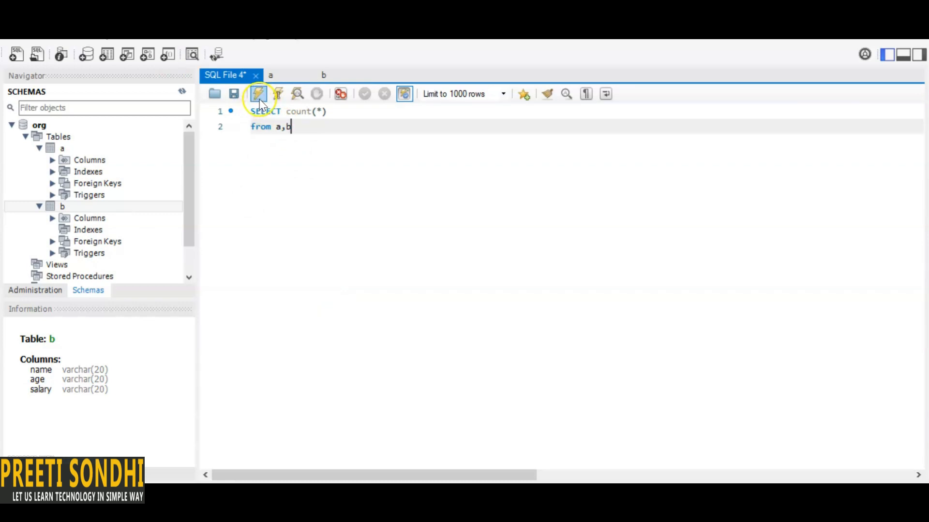
- Execute the count(*) query over a,b, getting 21 in the Result Grid
click(257, 93)
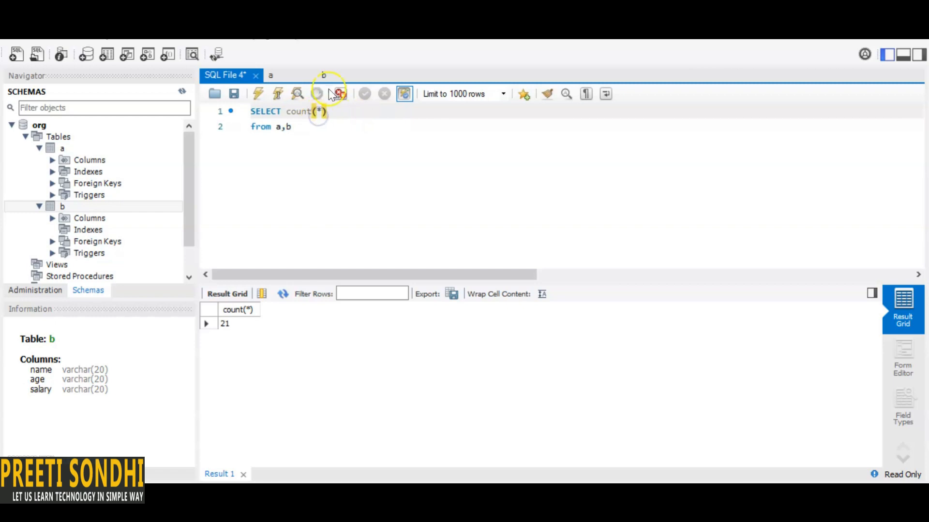
- Change the query to count(salary) from b where salary is not null, and run it to get 1
click(323, 75)
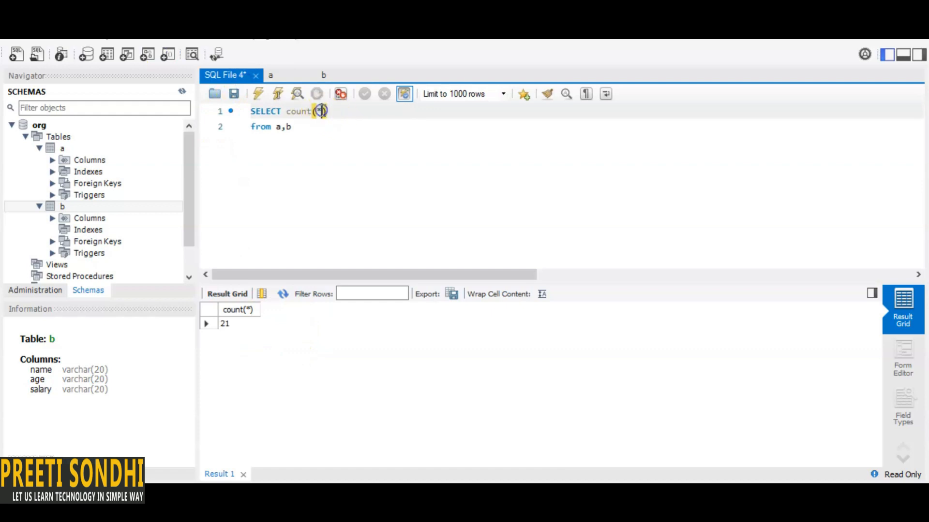
text(salary)
text(where)
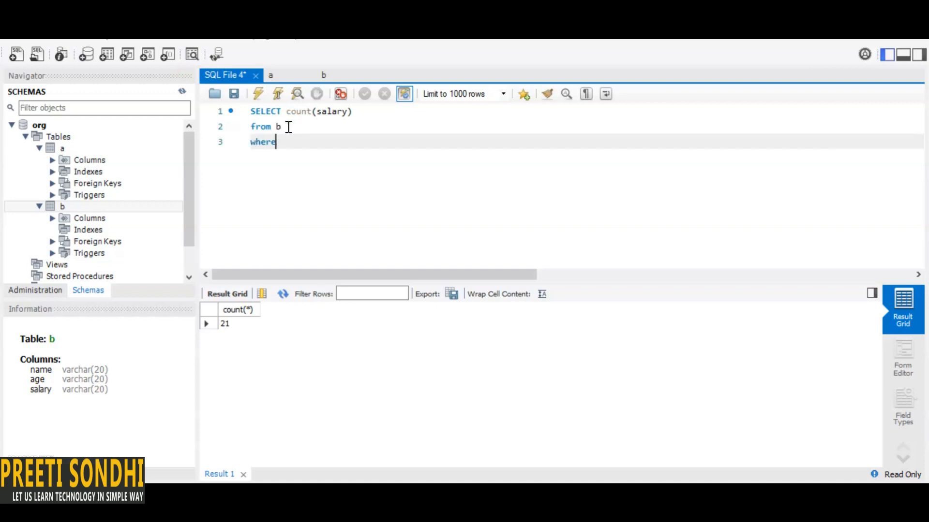
text(salary)
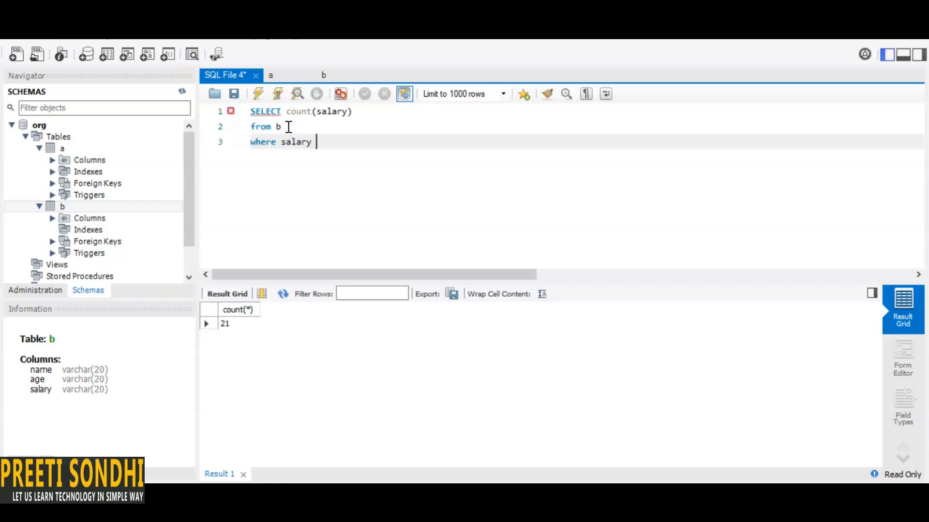
text(is not null)
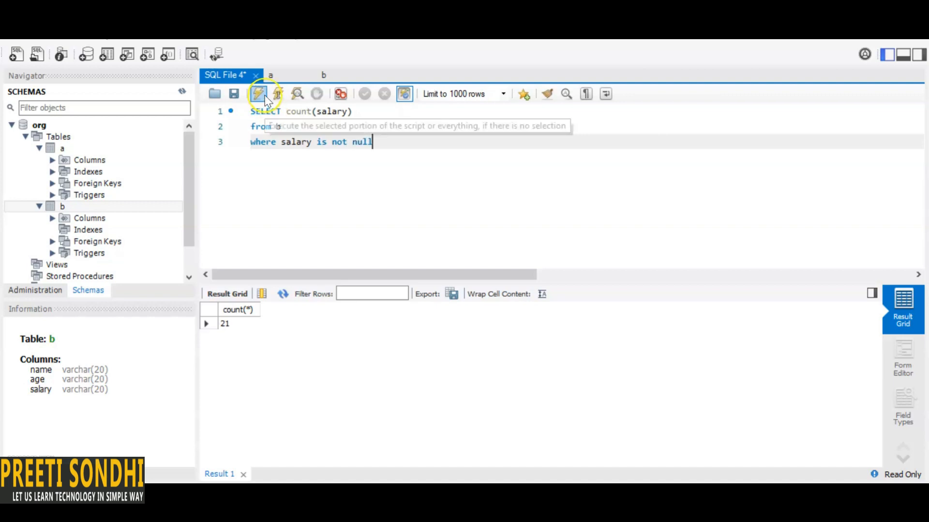
click(256, 93)
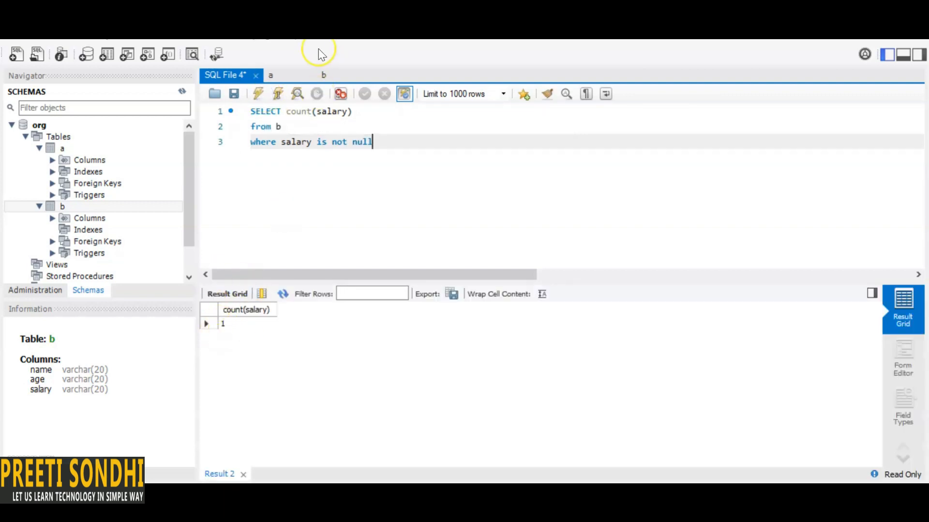